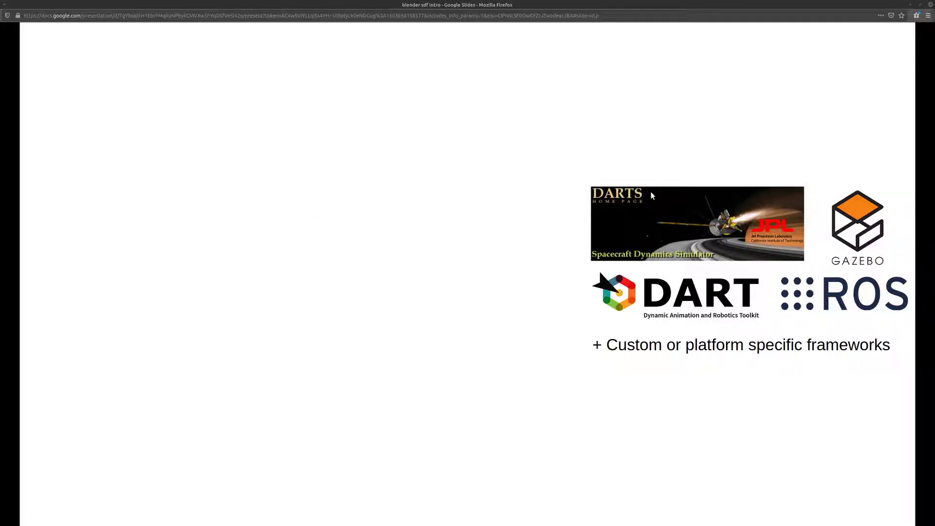
mouse_move(682, 377)
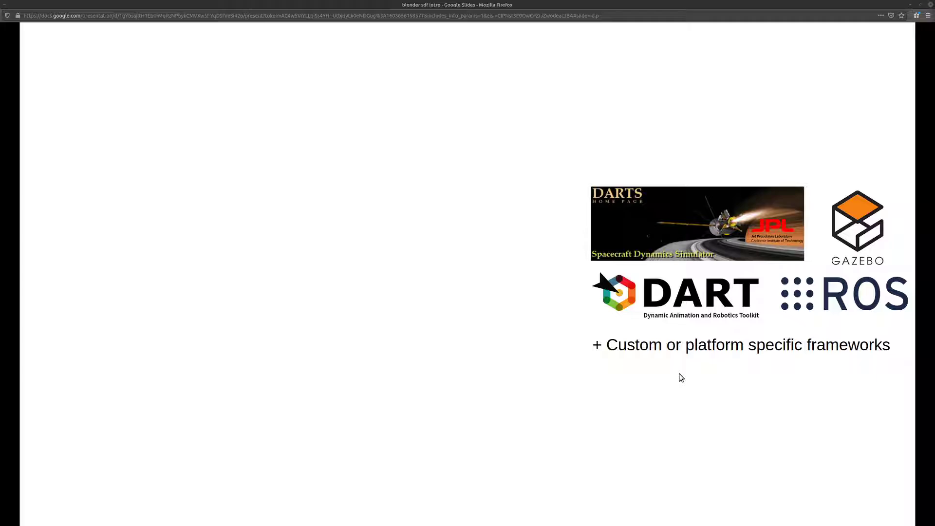
mouse_move(676, 352)
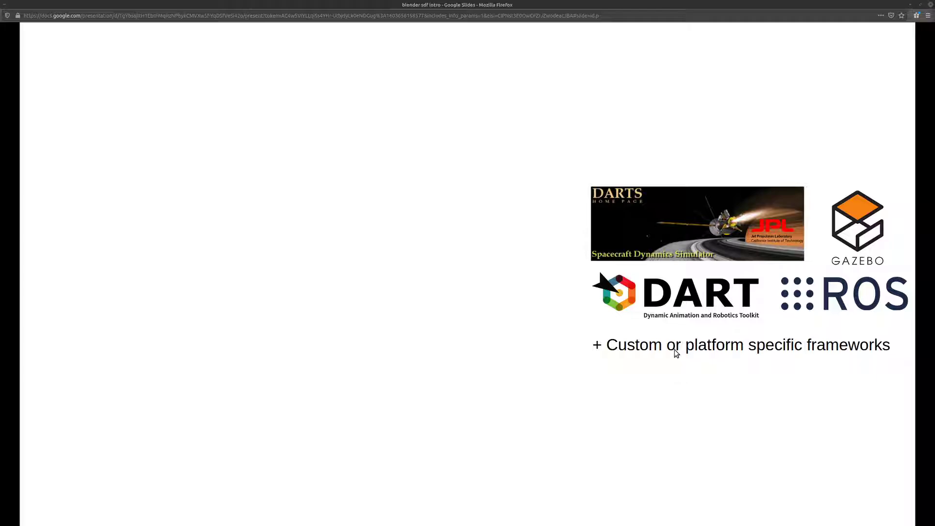
mouse_move(666, 334)
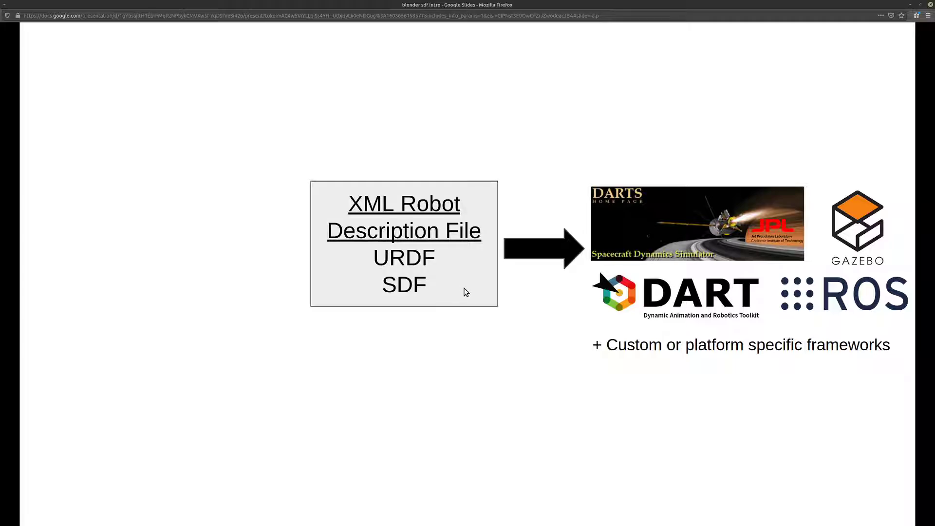
mouse_move(464, 316)
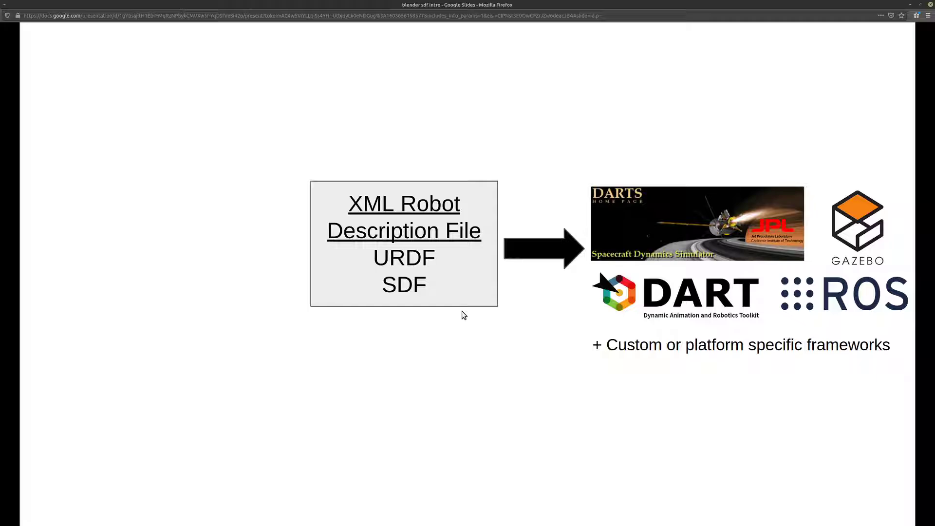
mouse_move(482, 323)
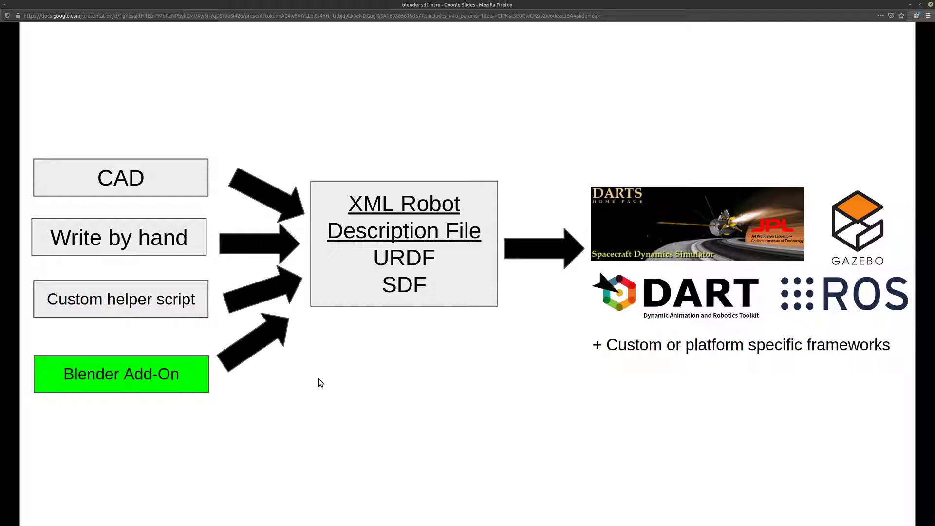
mouse_move(315, 396)
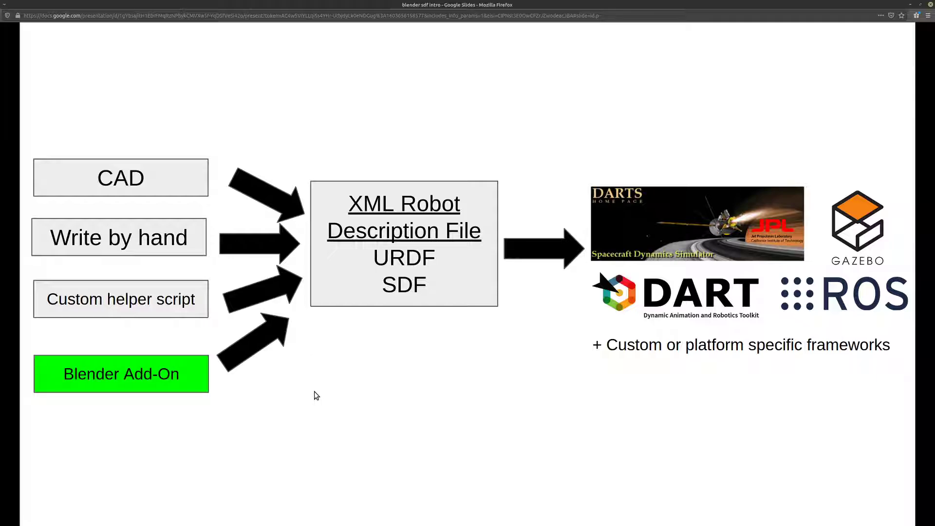
mouse_move(309, 391)
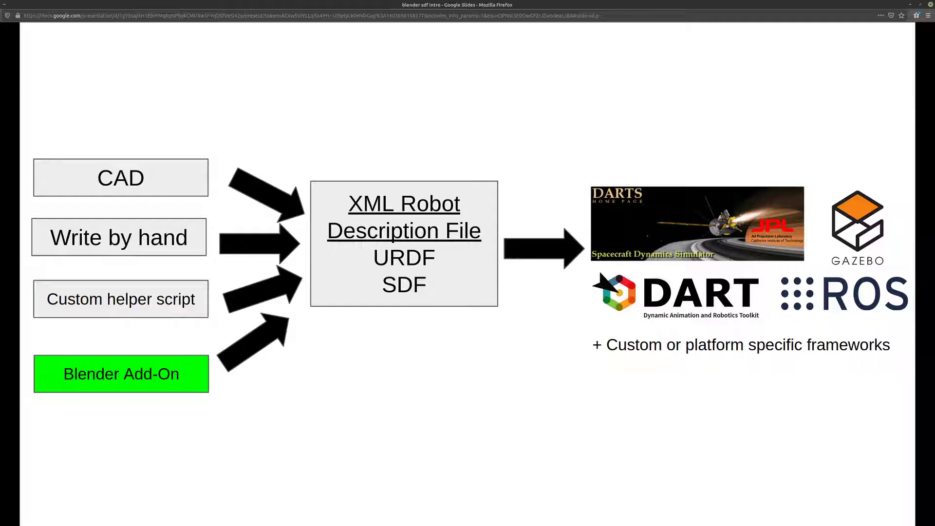
- View sdf-maker.py from the blender-sdf-quick repository as raw text, then return to Blender
left_click(119, 15)
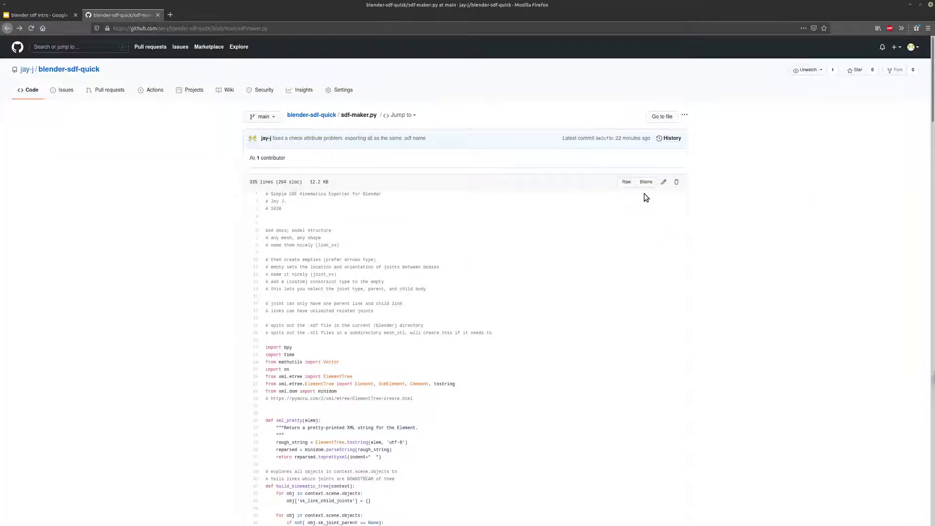
left_click(627, 182)
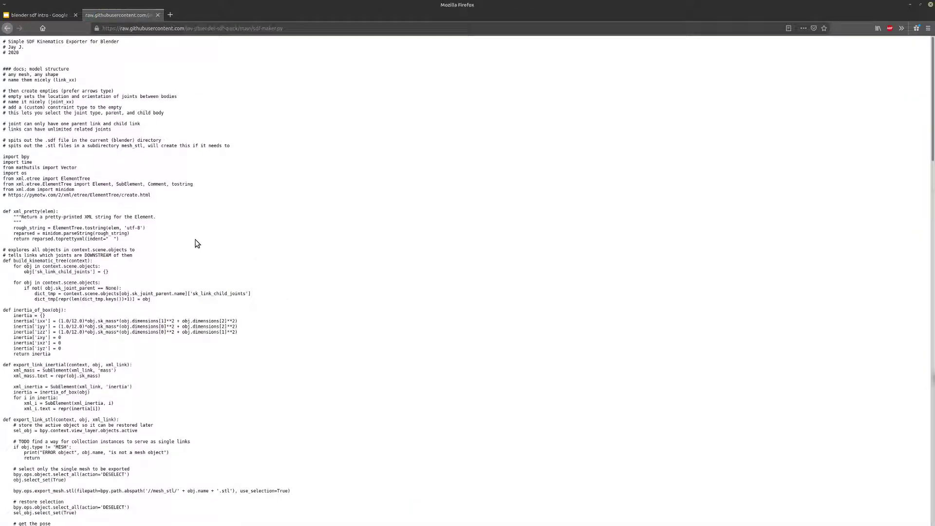
key("super")
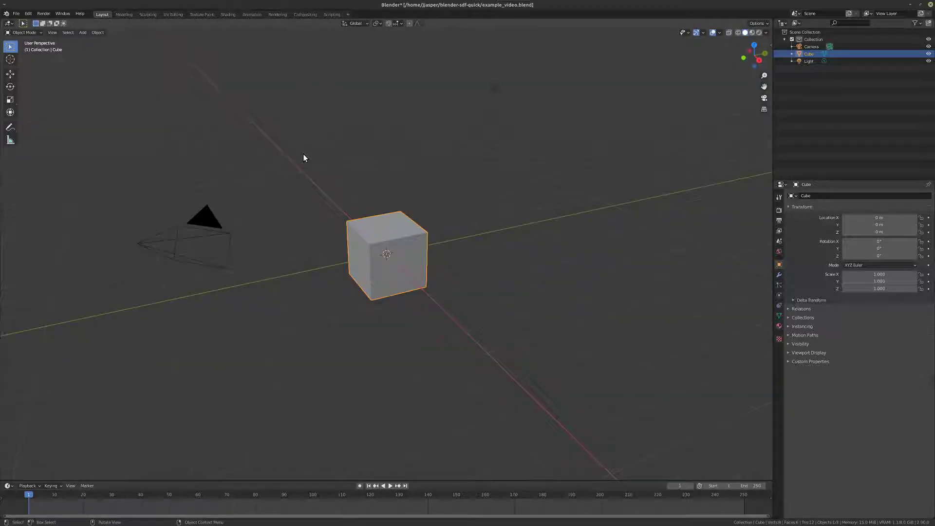
mouse_move(655, 207)
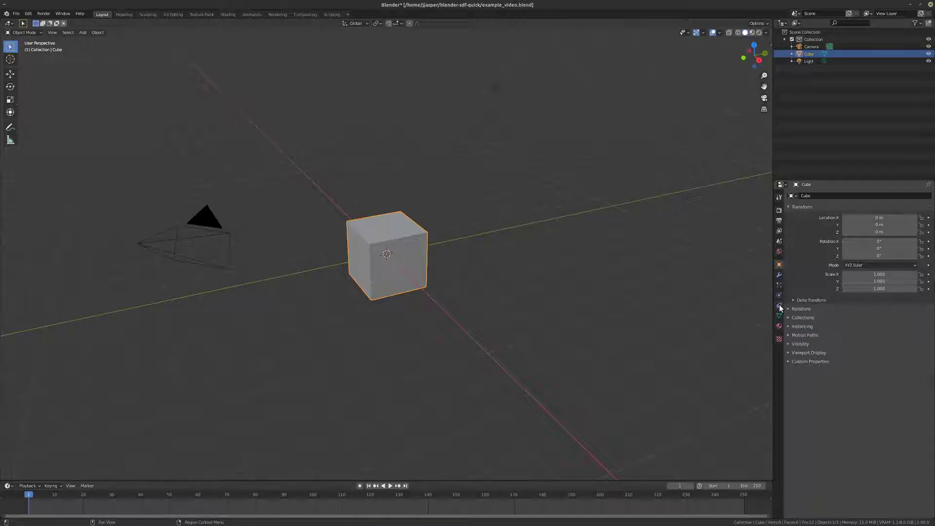
- Show the cube's Simple Kinematics panel with link/joint type, mass and export options
left_click(780, 306)
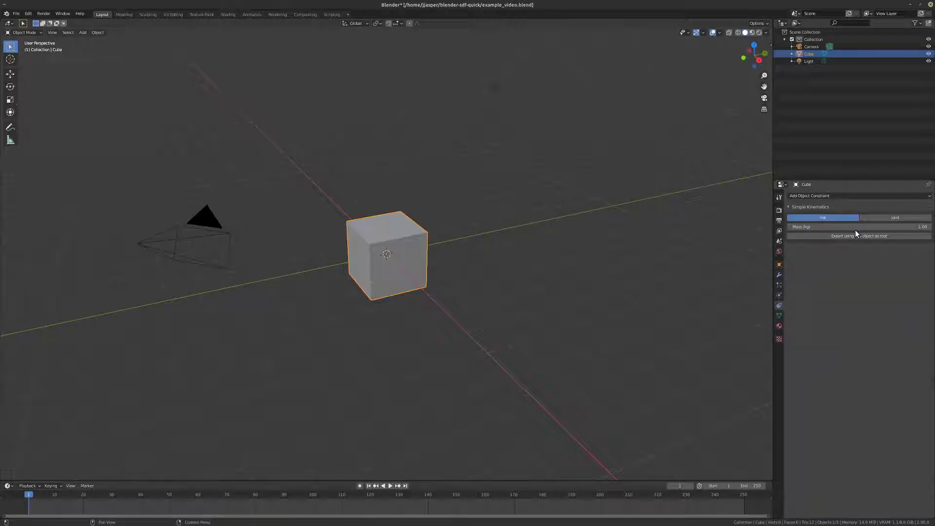
mouse_move(429, 306)
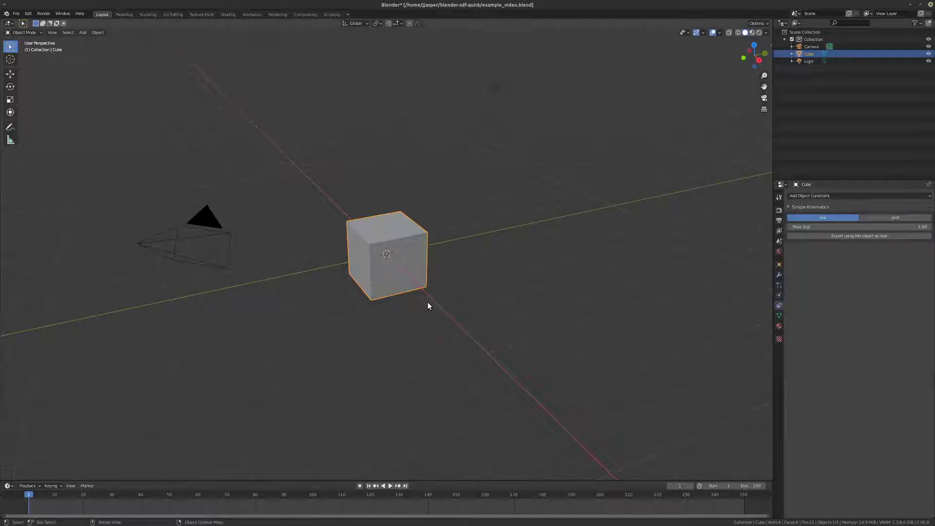
mouse_move(393, 321)
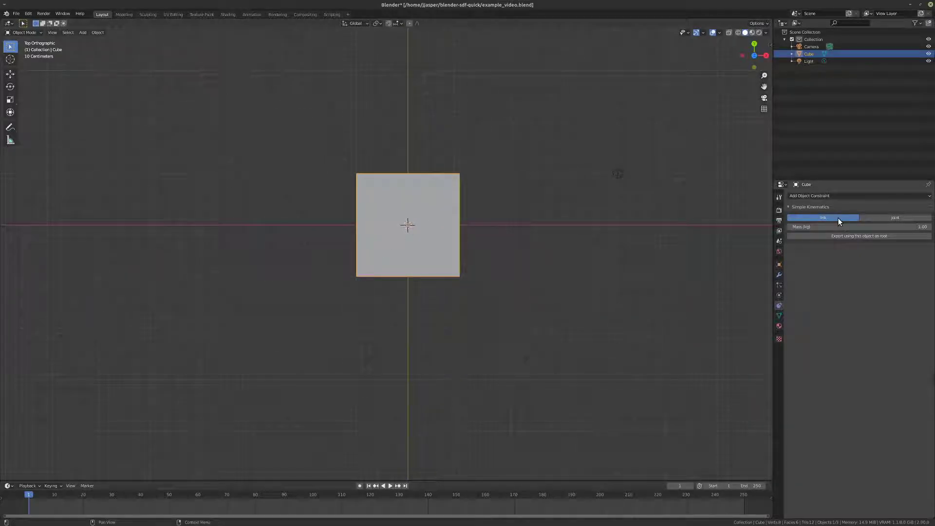
mouse_move(541, 221)
type("body")
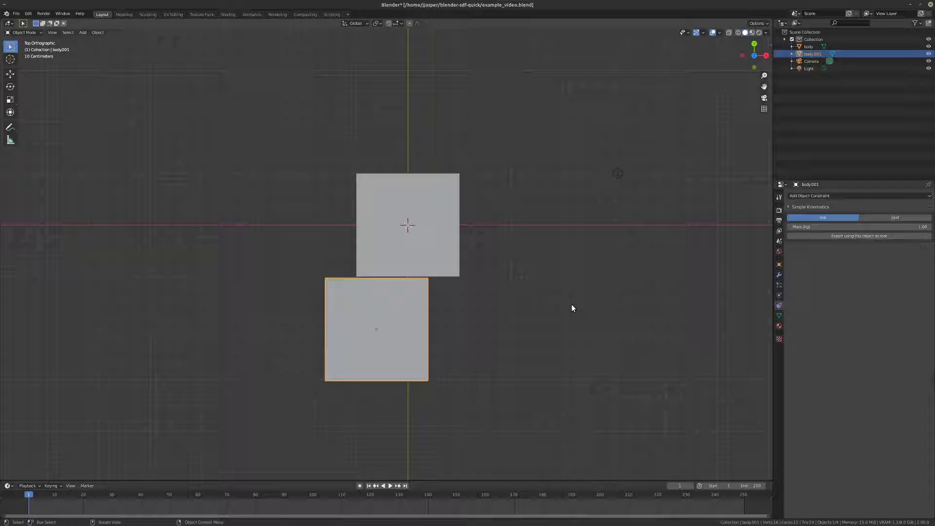
- Squash a duplicated cube into a thin bar against the body and duplicate it into further links
key("s")
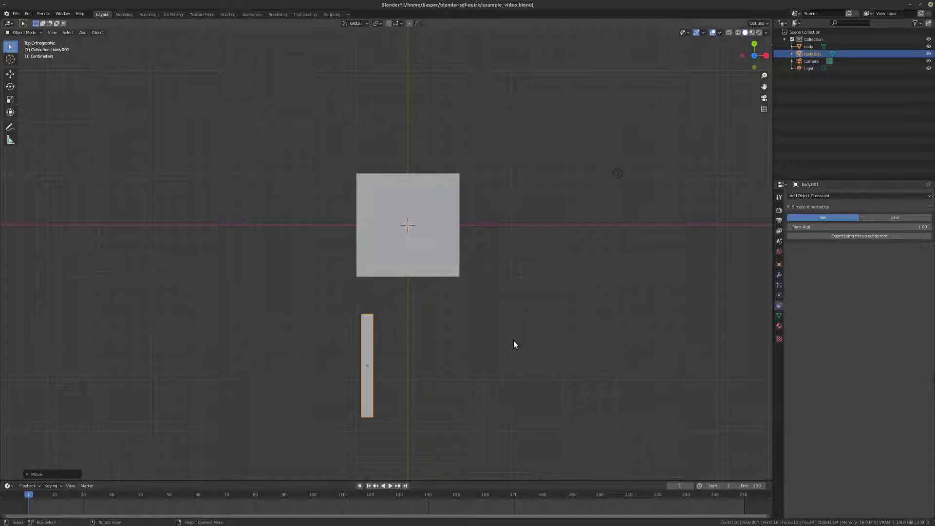
key("g")
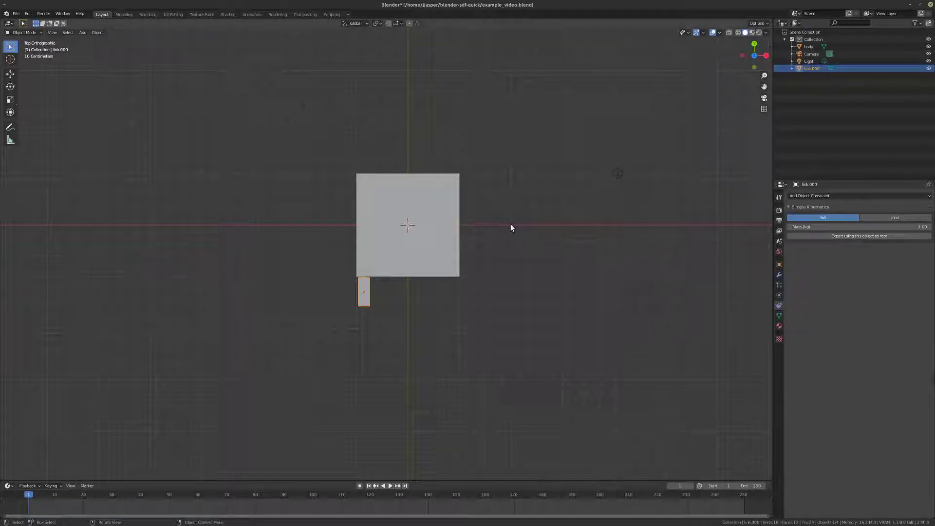
key("shift+d")
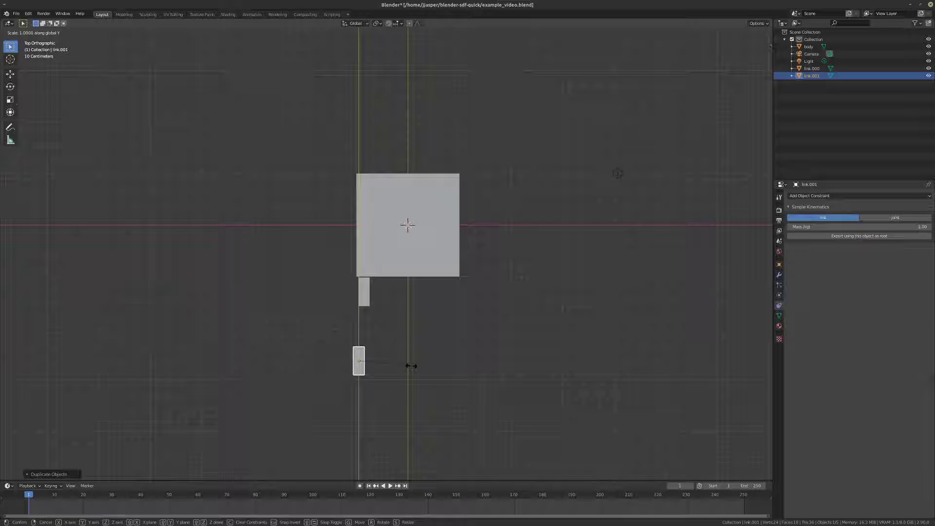
mouse_move(555, 308)
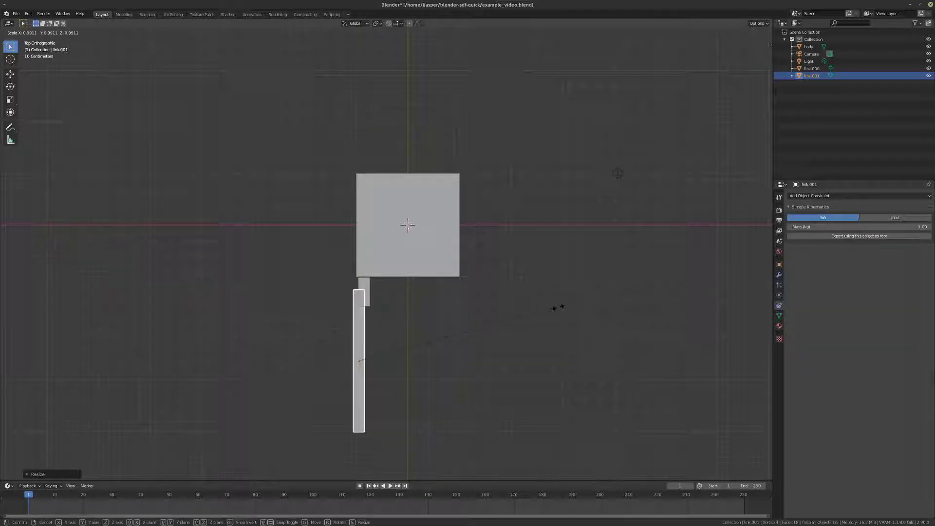
mouse_move(430, 315)
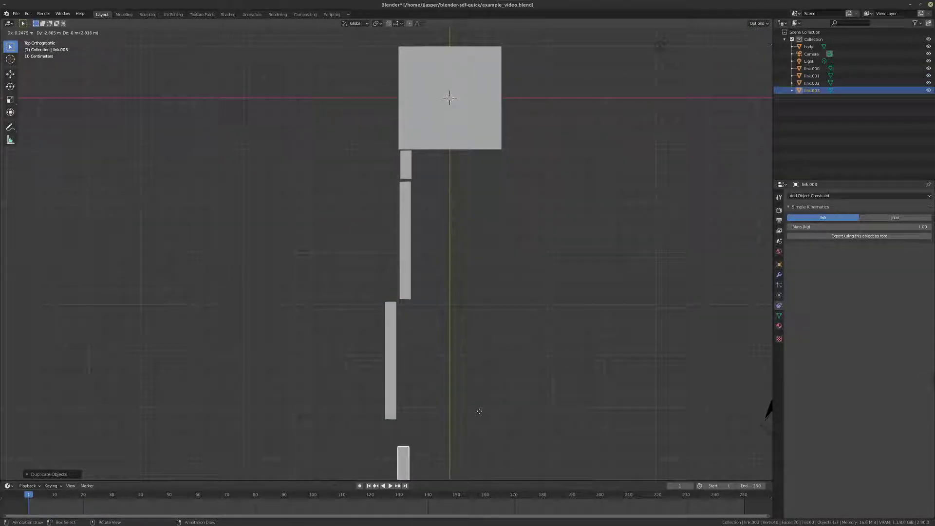
key("s")
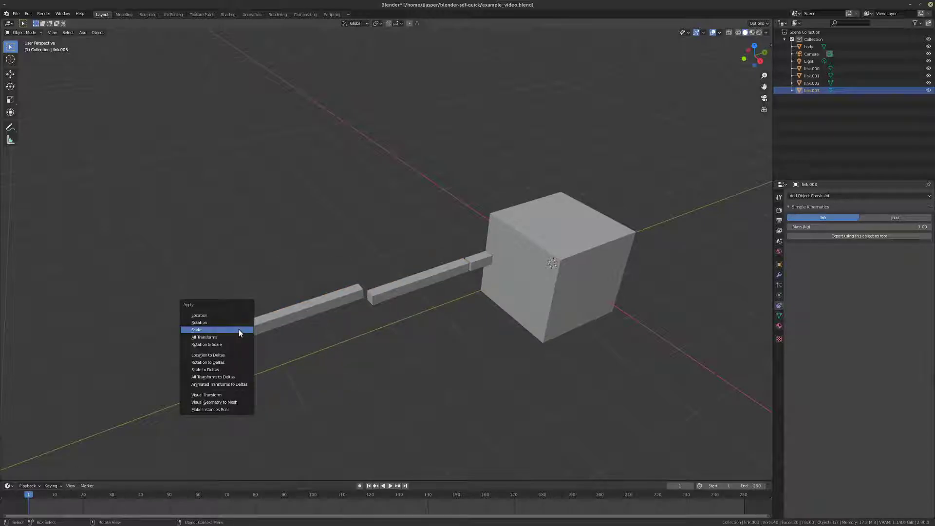
- Apply the links' scale, adjust link.000's mass and mark the first joint location
left_click(196, 329)
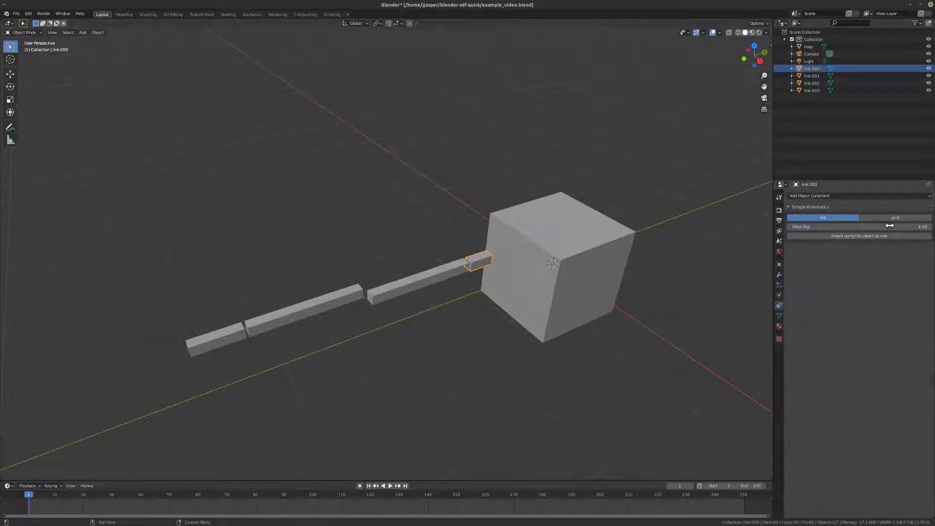
left_click(812, 75)
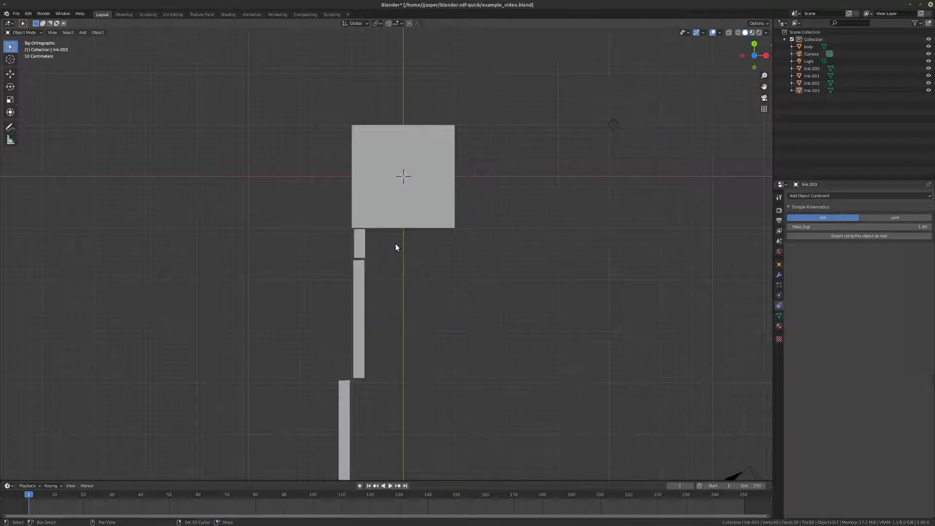
left_click(81, 33)
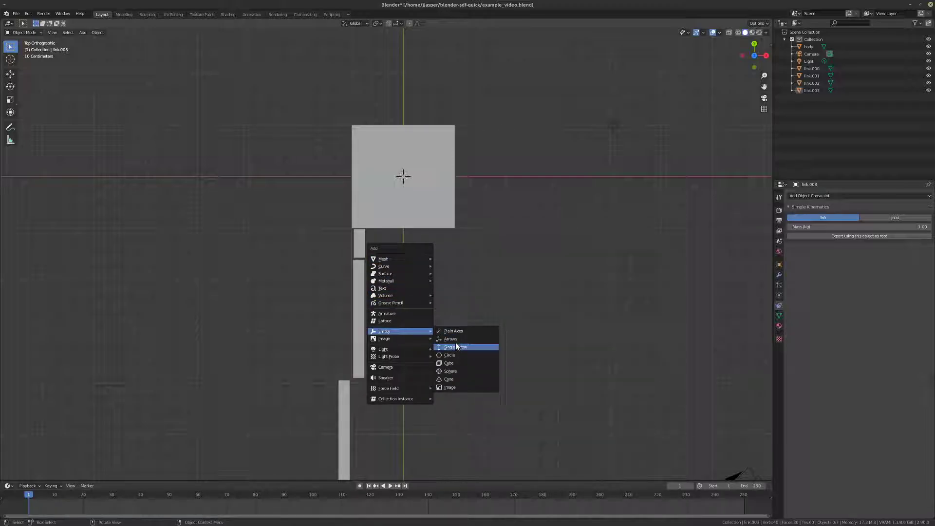
- Add a single-arrow empty named joint.000 between body and first link, set to joint type
left_click(456, 347)
type("joint.000")
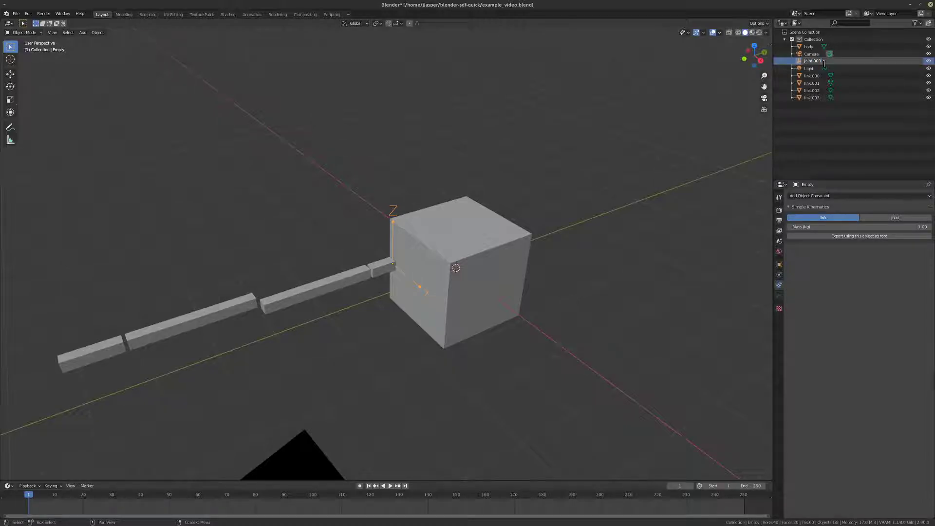
left_click(812, 60)
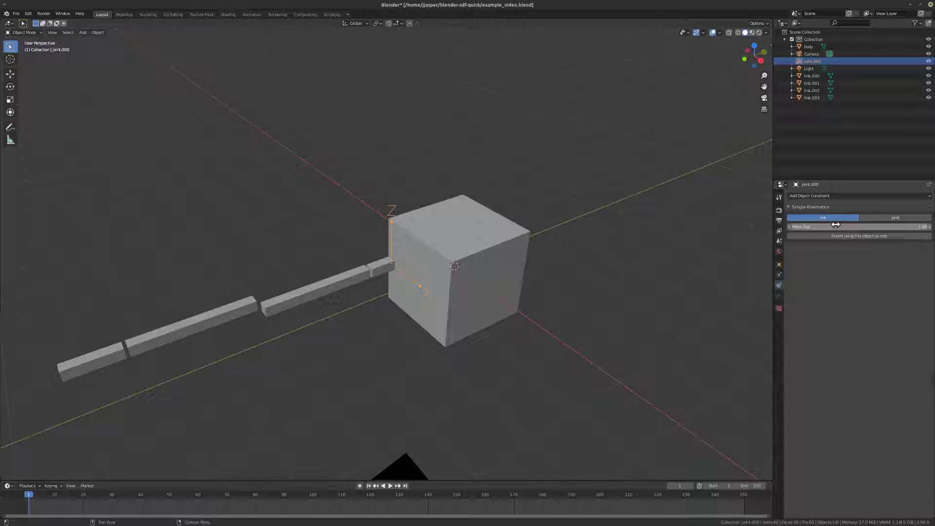
left_click(894, 217)
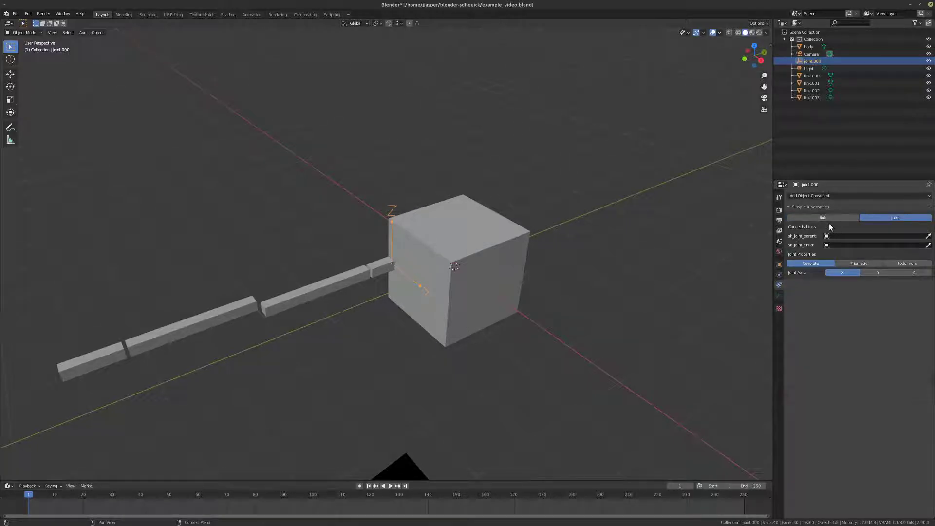
mouse_move(555, 267)
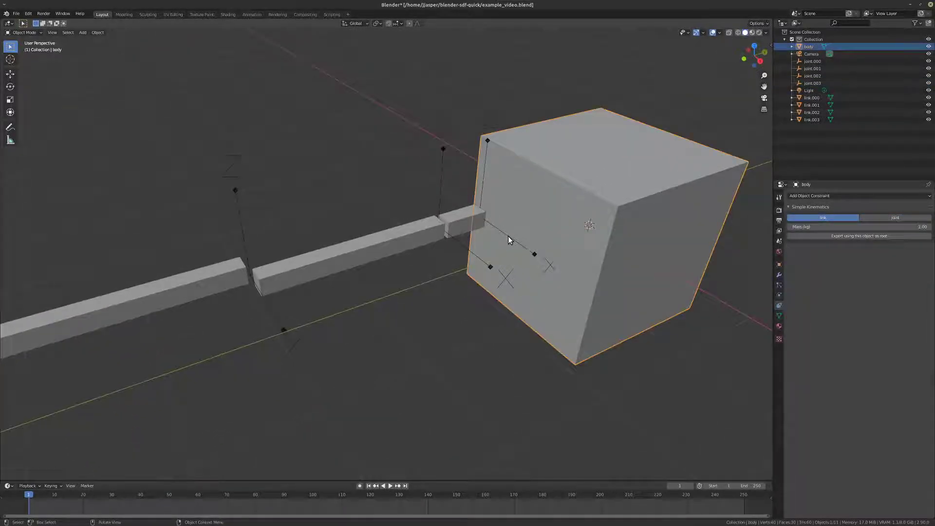
- Set joint.000 to rotate about Z and connect joint.001 from link.000 to link.001
left_click(813, 60)
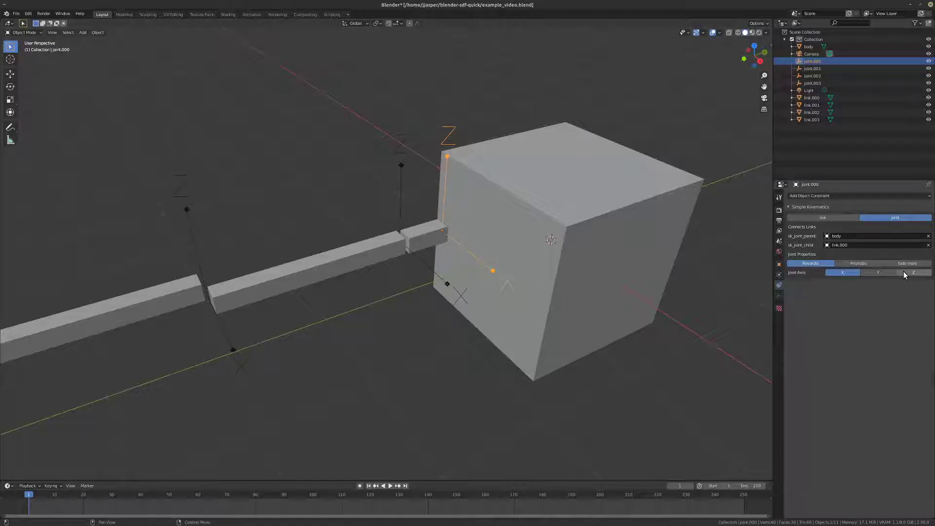
left_click(912, 273)
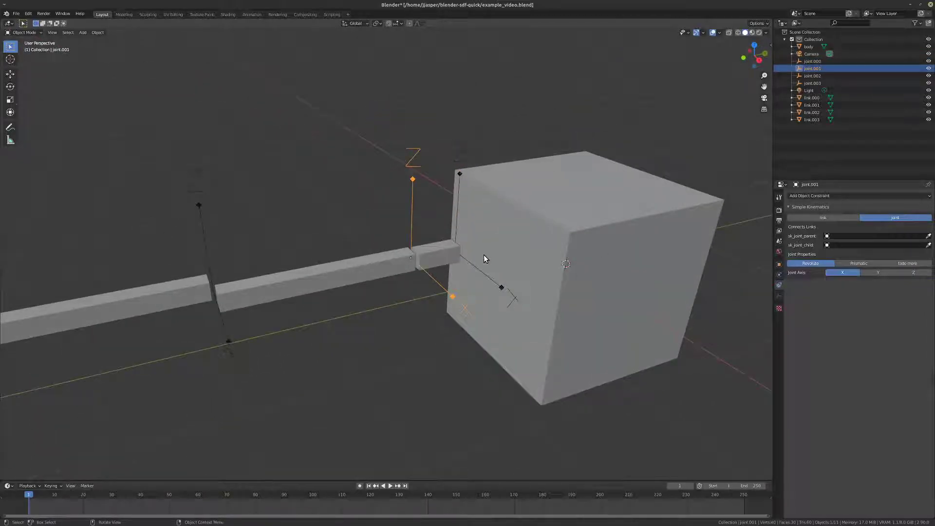
left_click(871, 236)
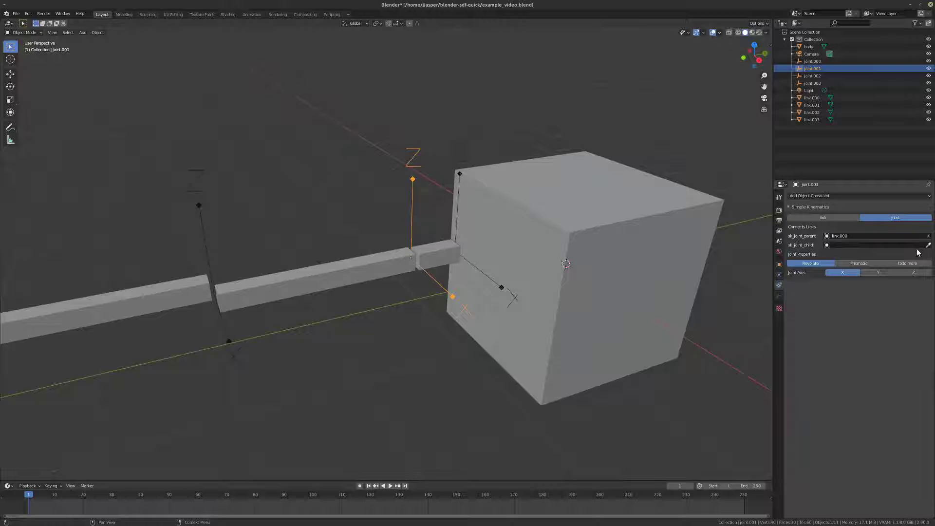
left_click(874, 244)
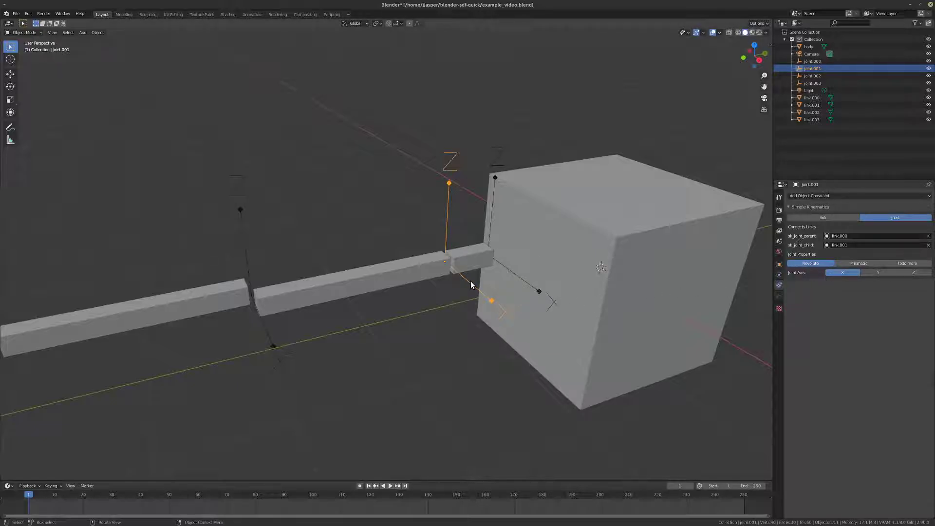
left_click(813, 76)
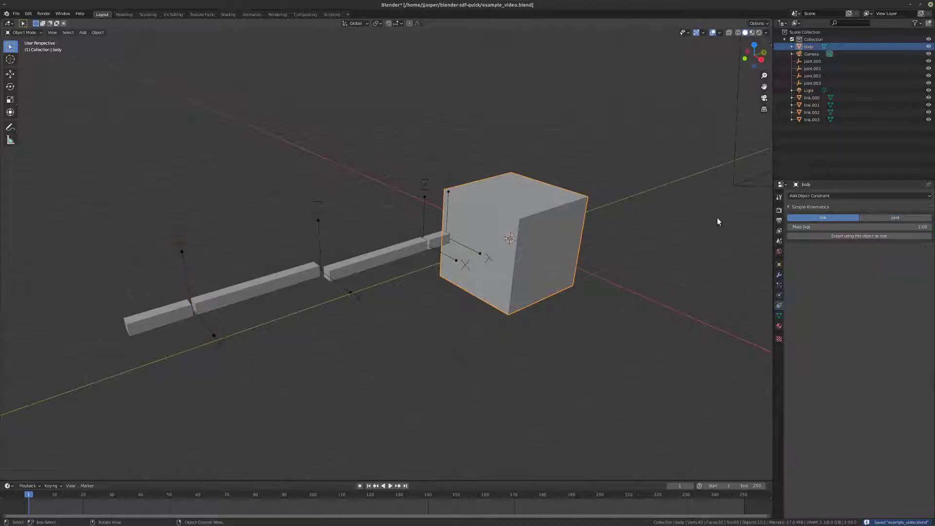
mouse_move(655, 277)
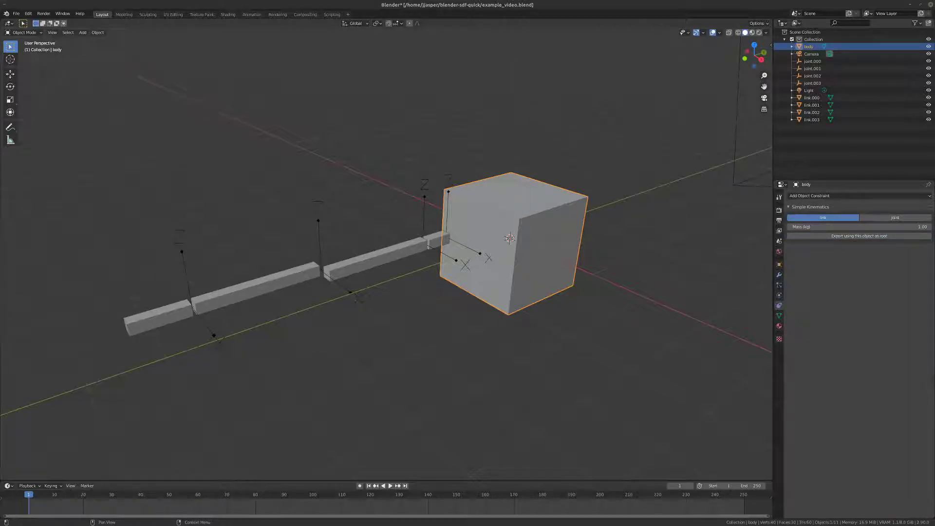
- Export using body as root, inspect the arm in the SDF display, then close the preview
left_click(858, 235)
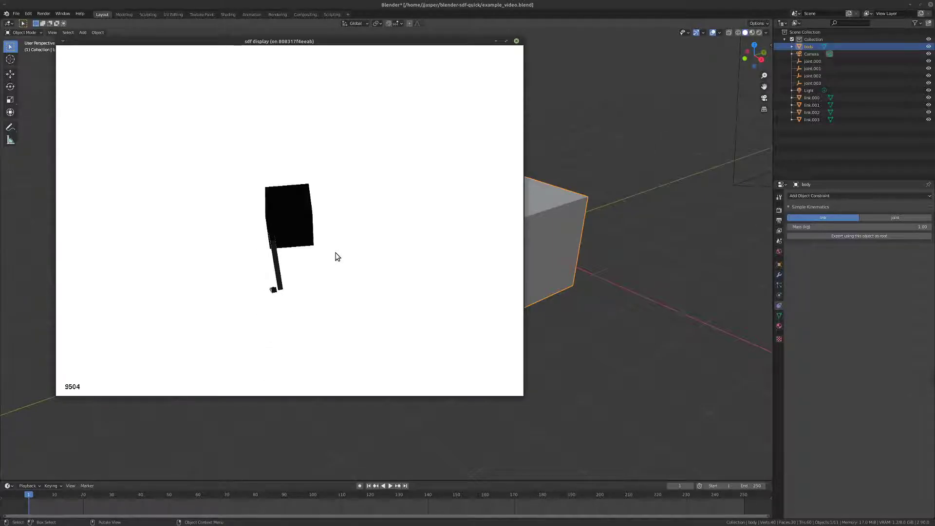
left_click(515, 41)
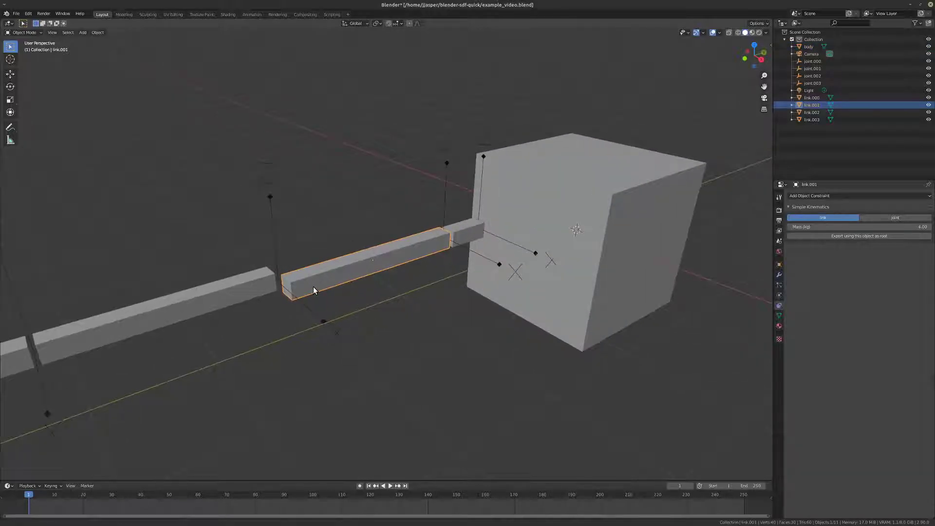
- Extrude the ends of link.001 and link.002 upward along Z, then select the arm parts
key("Tab")
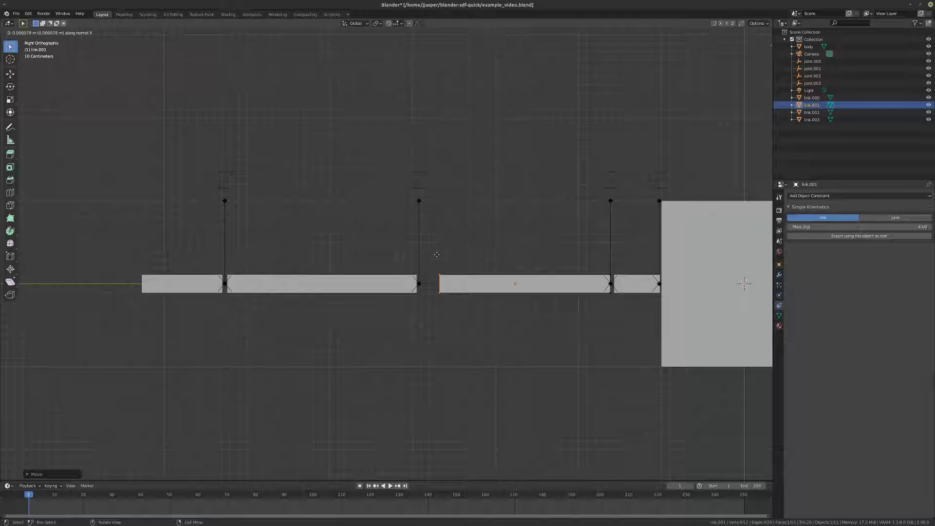
key("Tab")
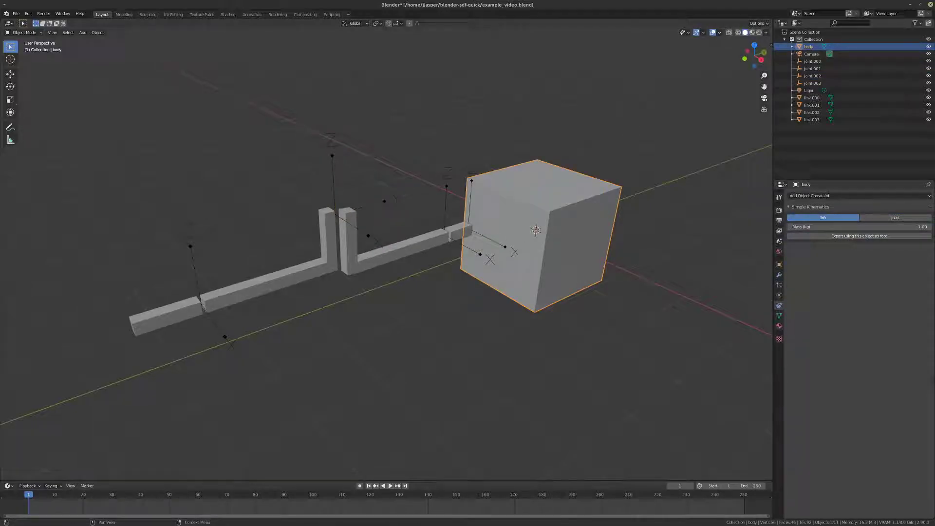
left_click(857, 236)
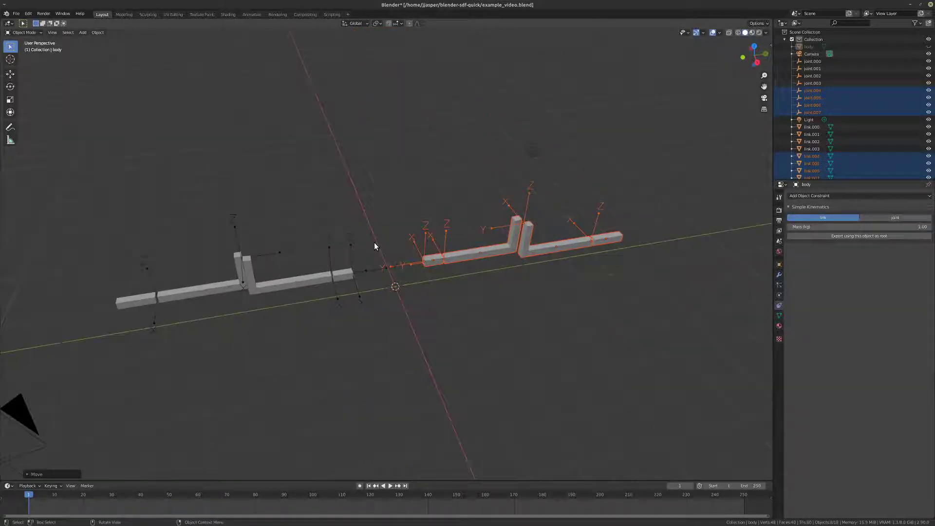
- Place the Alt+D linked copy of the arm and joints on the opposite side of the body
left_click(416, 280)
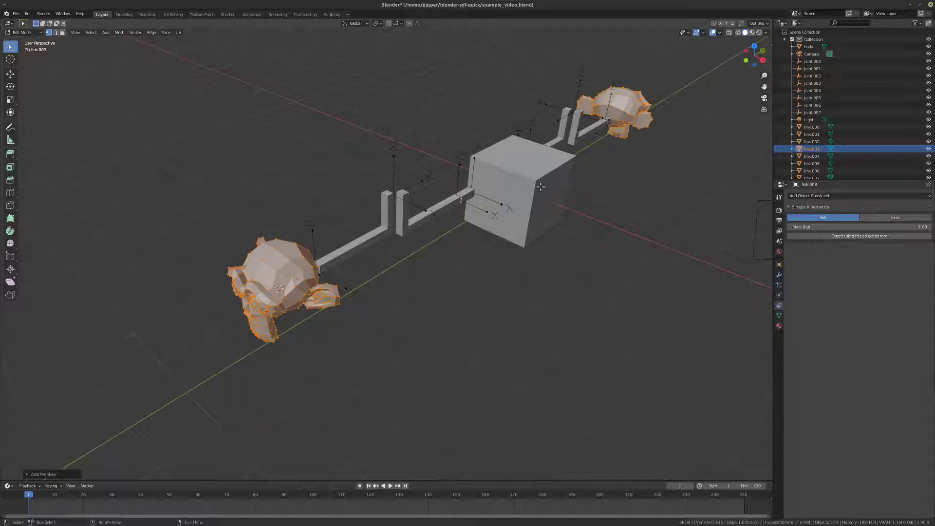
- Shrink the monkey head at the arm tip, preview the two-armed robot in SDF display and close it
key("s")
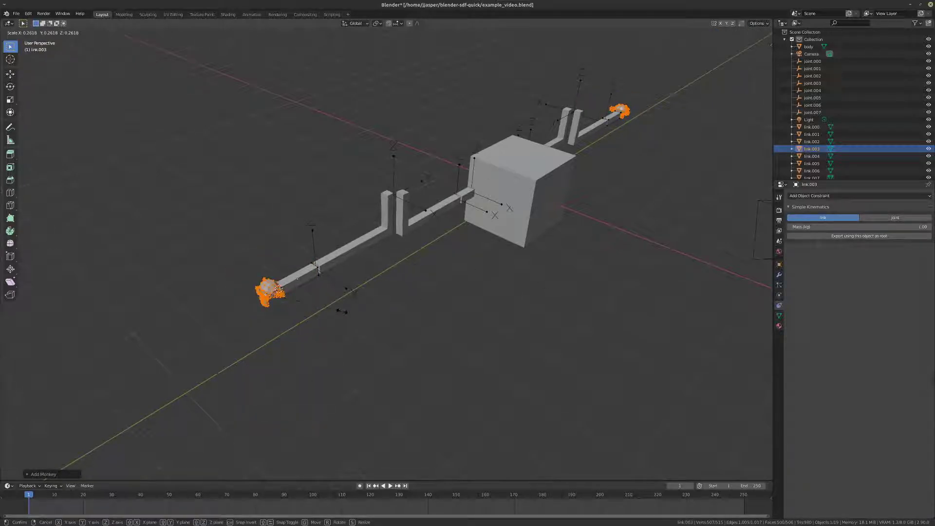
key("Tab")
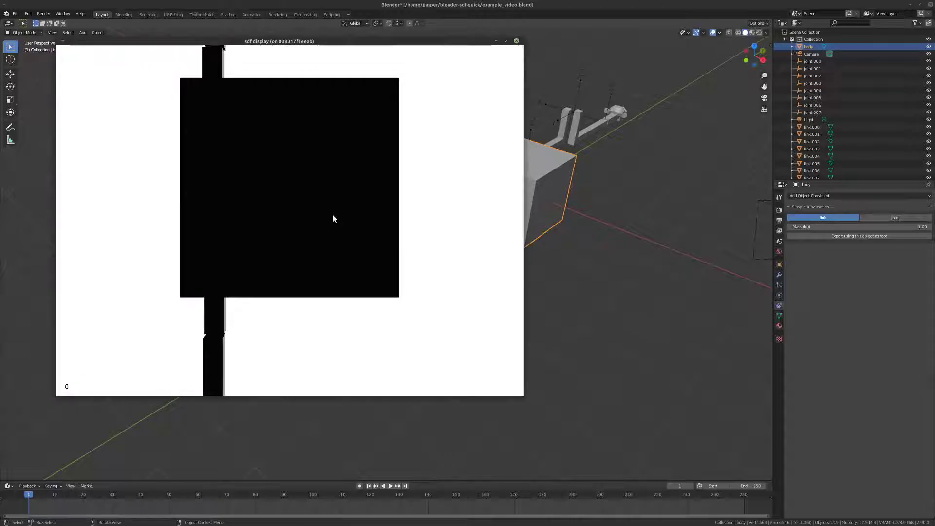
left_click(389, 485)
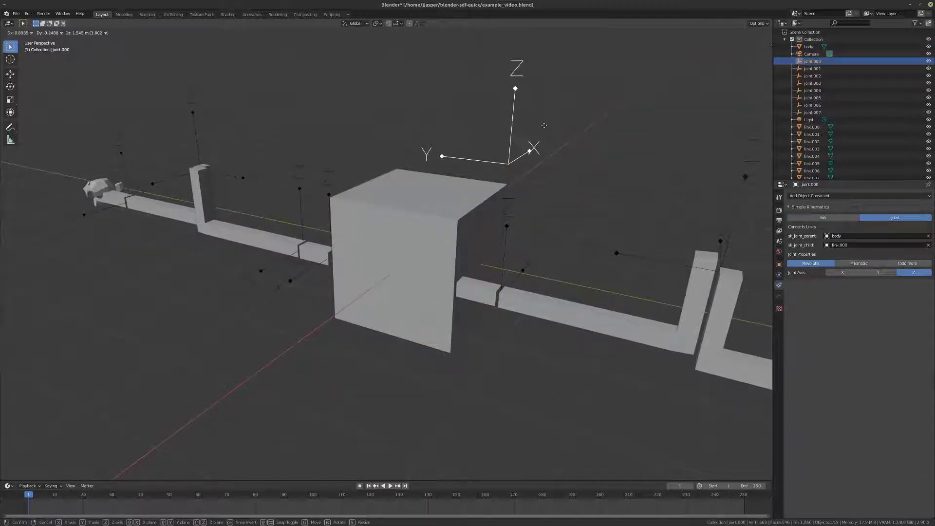
mouse_move(540, 251)
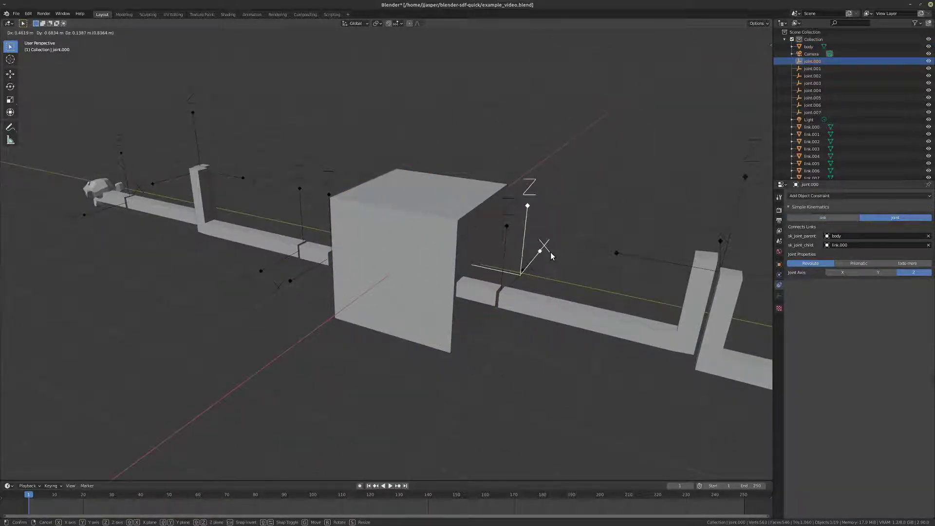
- Give joint.004 a Copy Location constraint targeting joint.000 with Invert Y, then test by moving joint.000
left_click(539, 251)
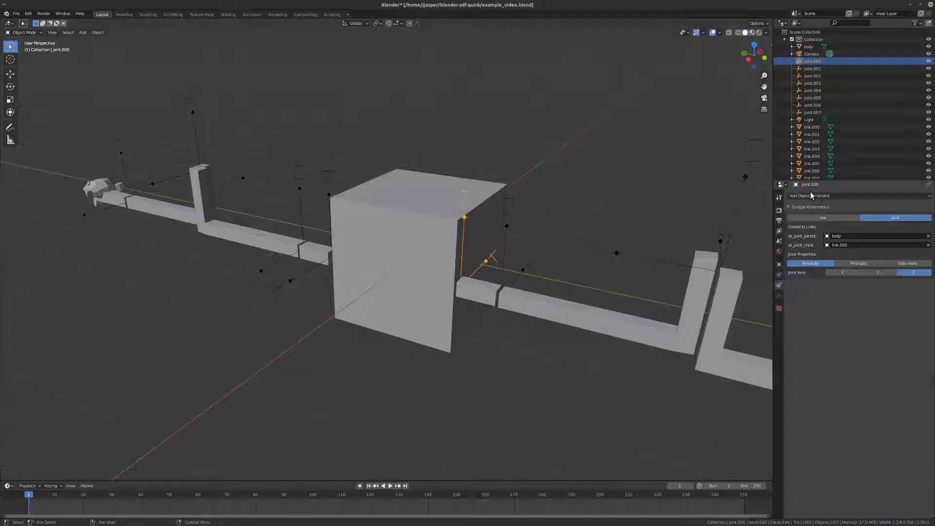
left_click(809, 196)
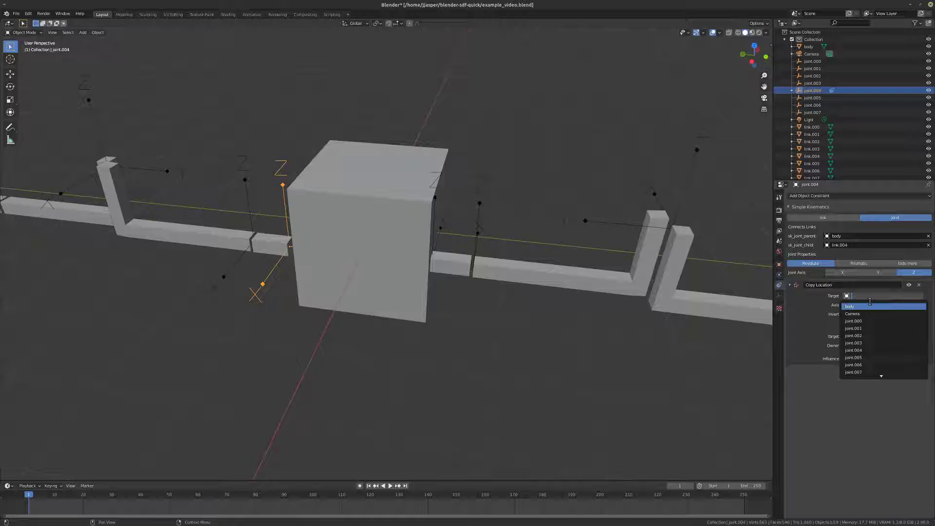
left_click(853, 321)
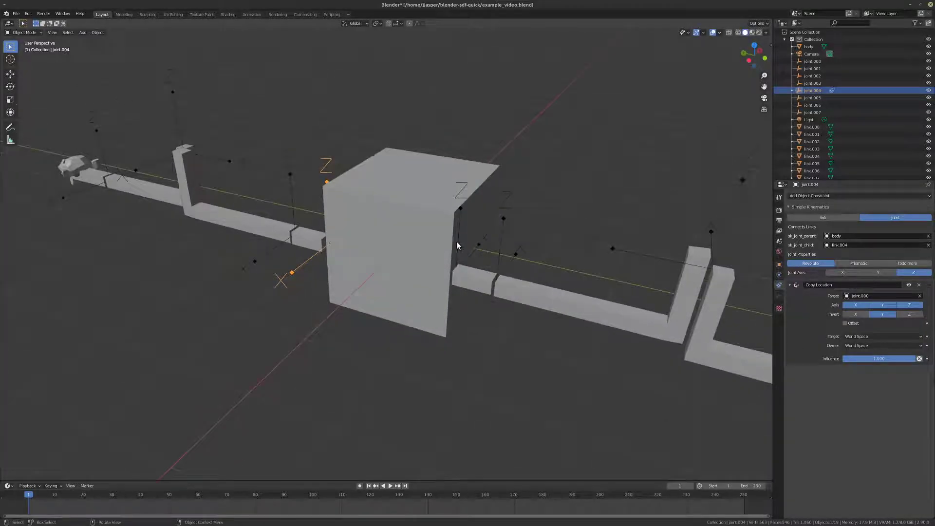
left_click(812, 60)
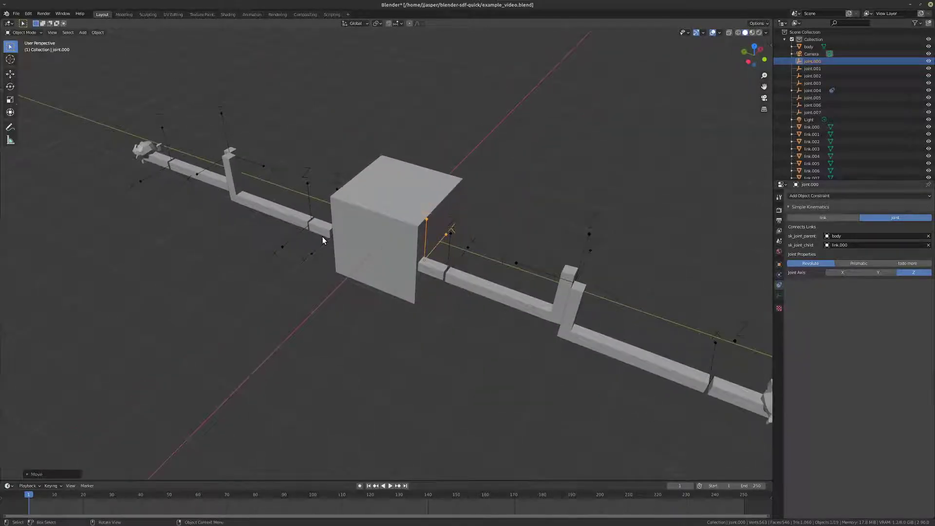
left_click(812, 89)
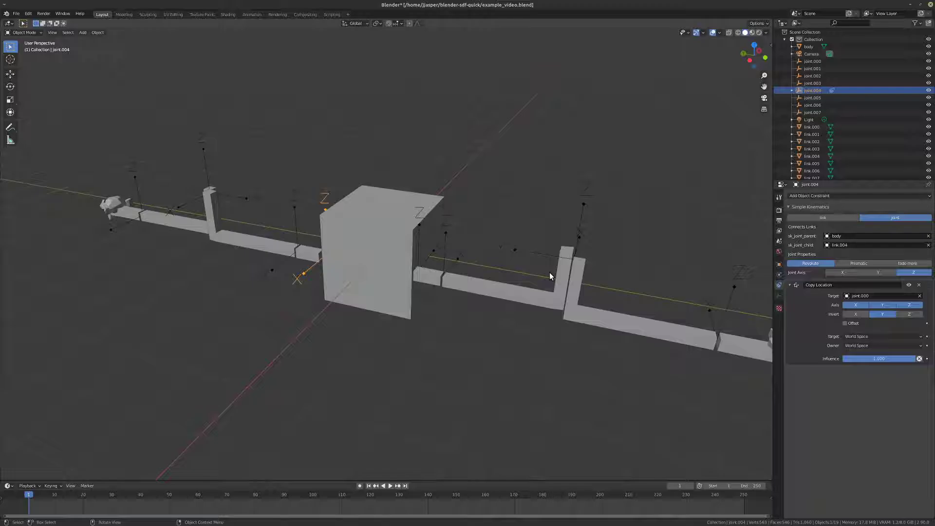
mouse_move(523, 288)
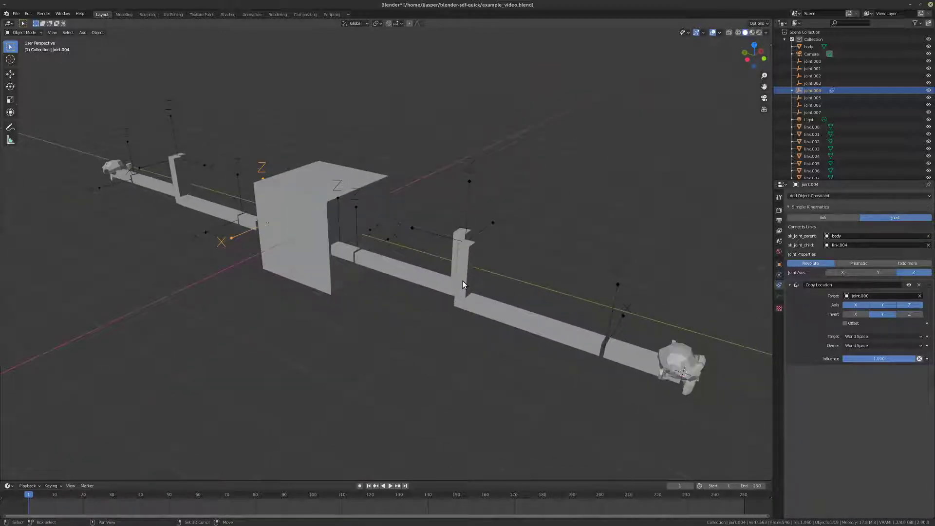
- Export the robot with the body as root and show it in the SDF display window
left_click(301, 239)
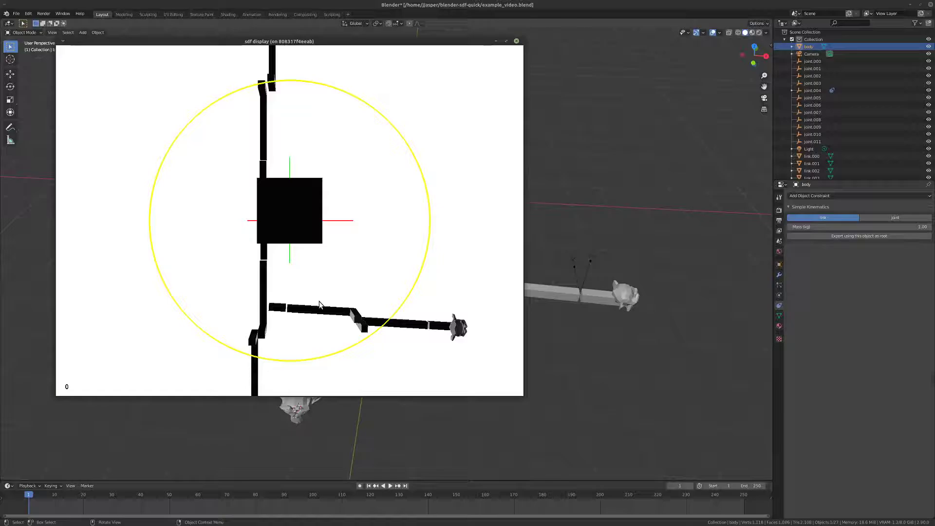
left_click(389, 485)
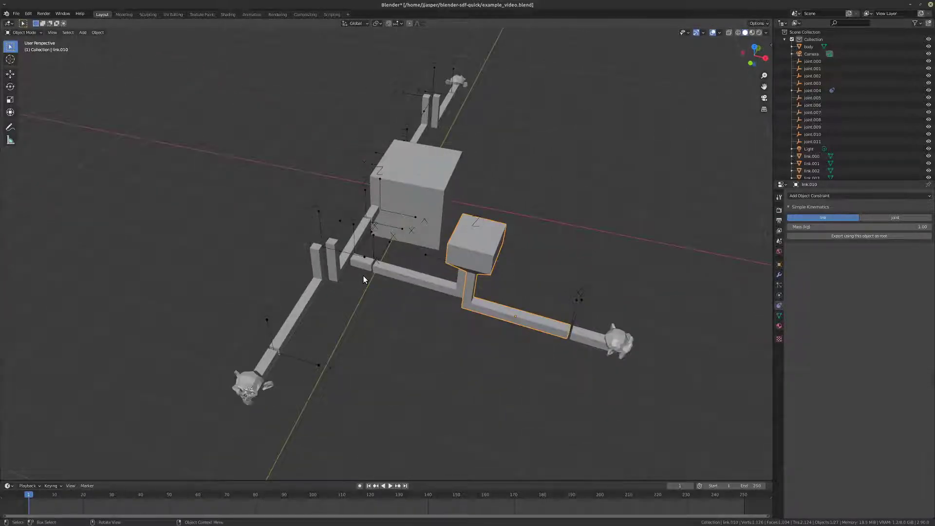
- Inspect link.010 and link.008, re-export to watch the SDF animation, then close the viewer
left_click(367, 264)
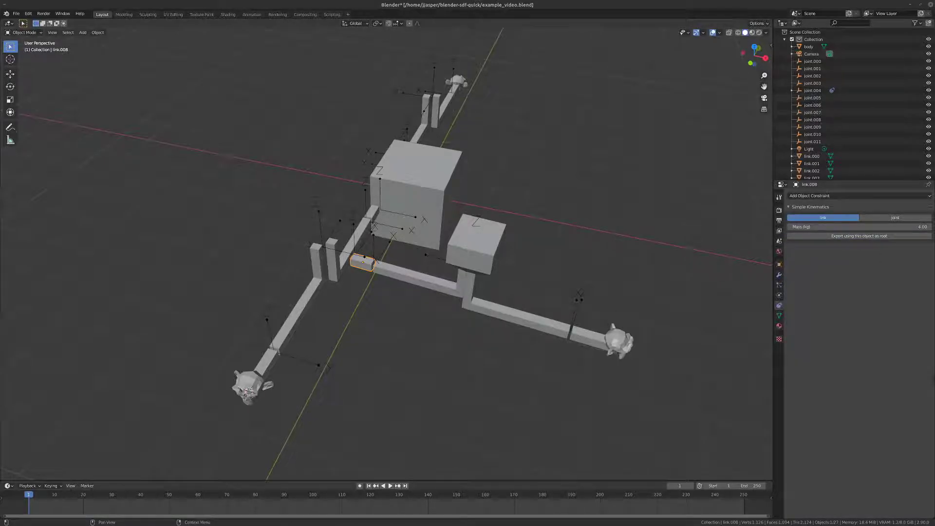
left_click(857, 236)
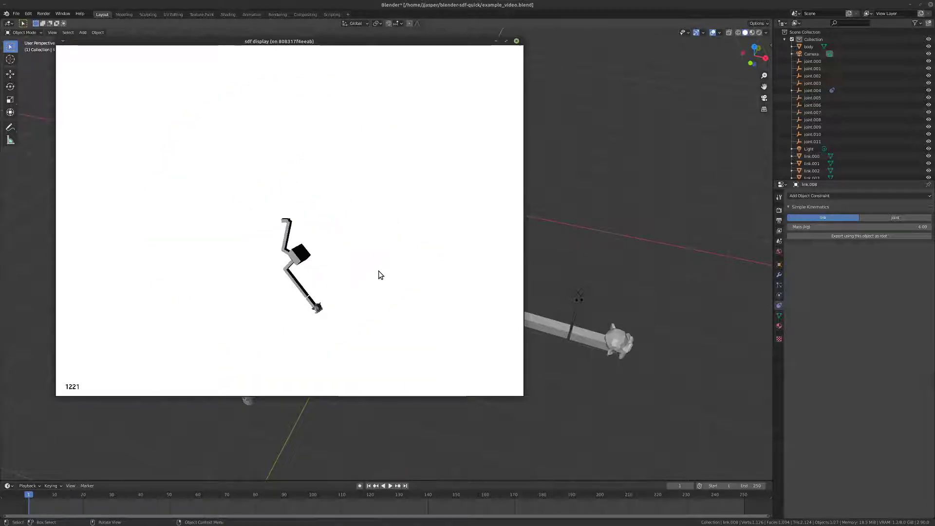
left_click(295, 256)
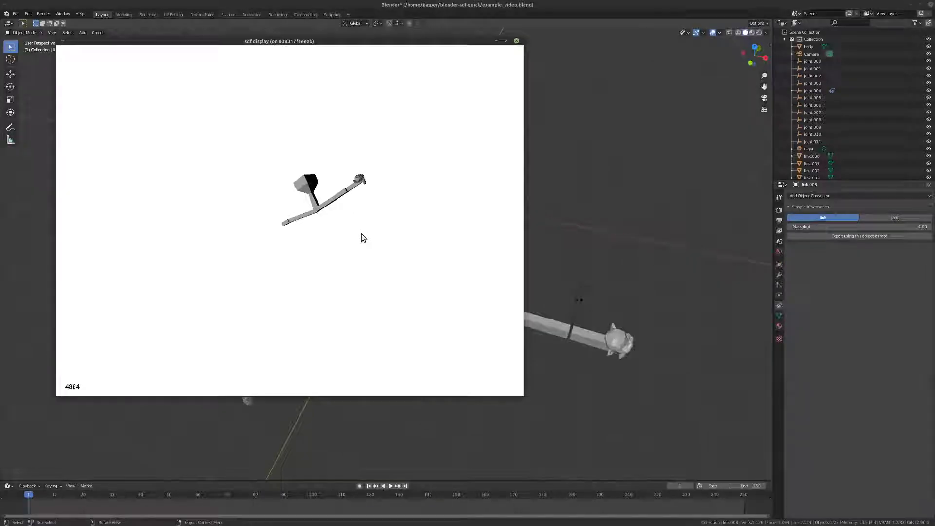
left_click(516, 41)
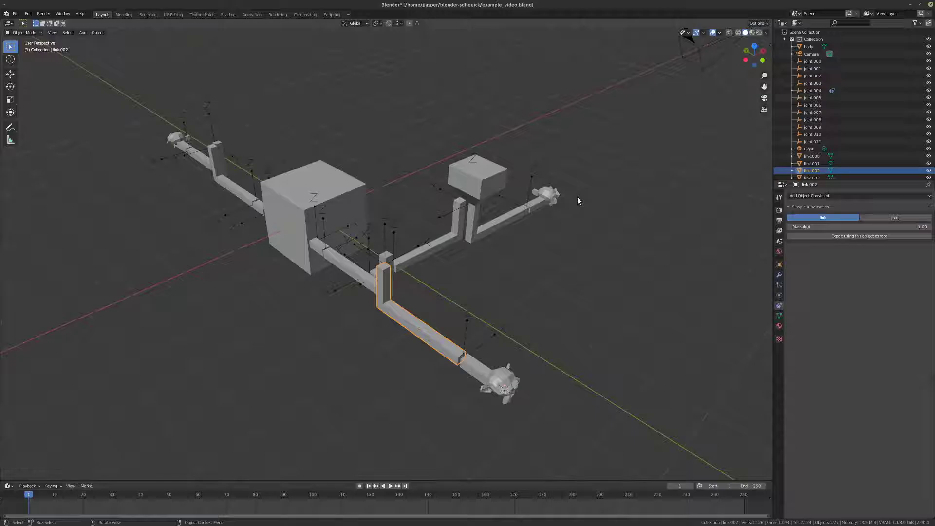
mouse_move(495, 344)
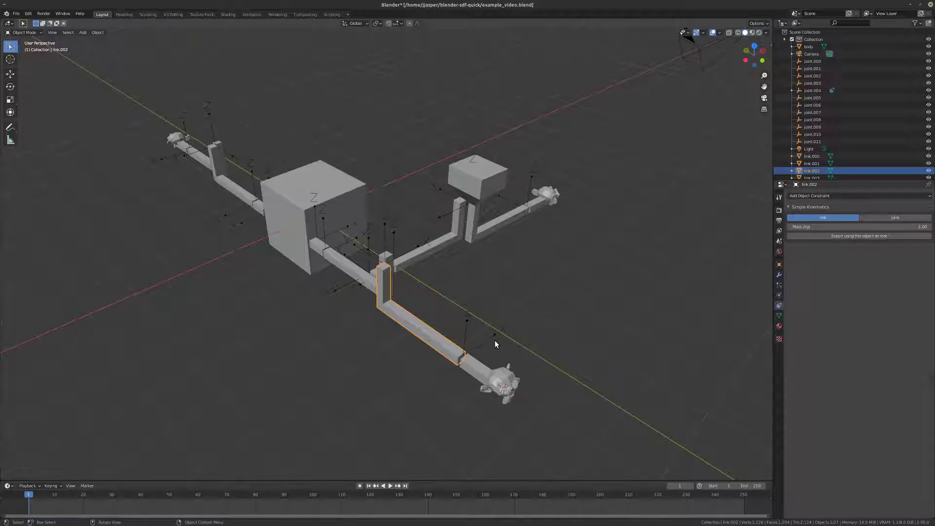
mouse_move(489, 323)
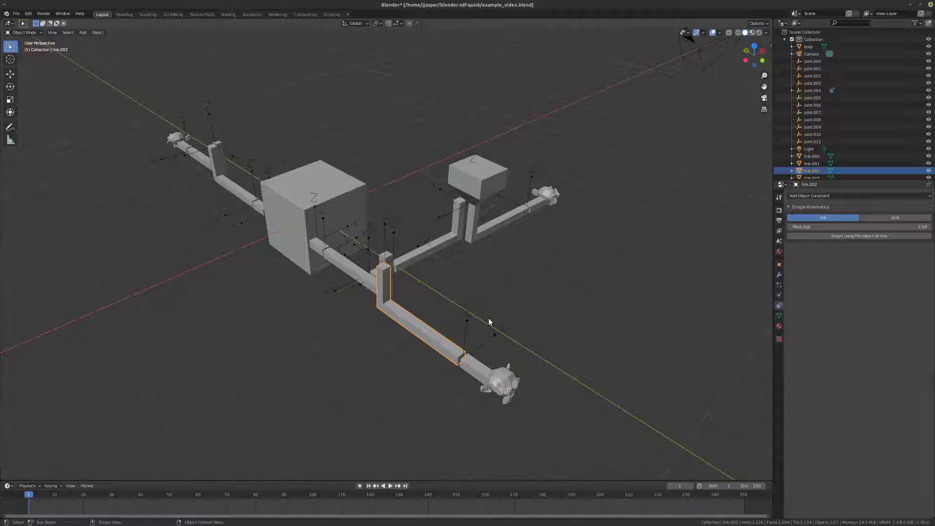
mouse_move(486, 322)
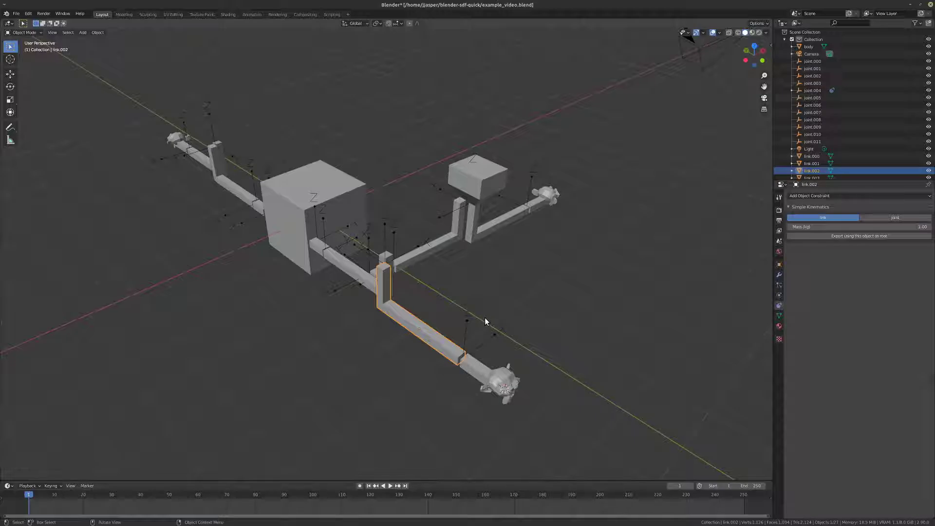
mouse_move(495, 298)
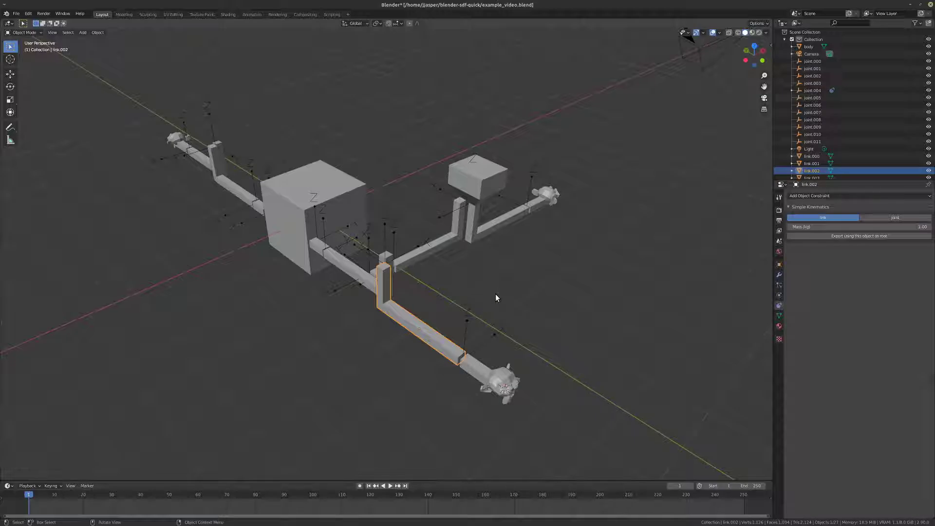
left_click(329, 203)
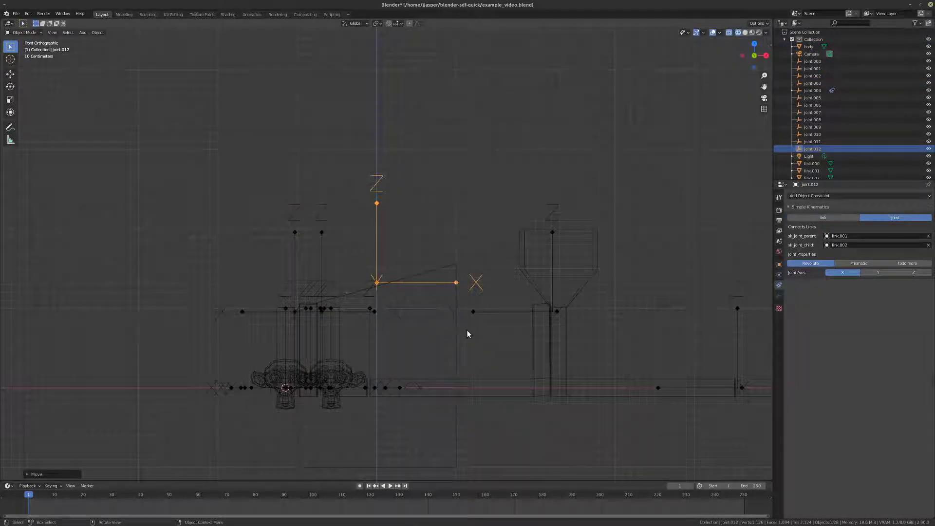
- Add a Cube mesh via Shift+A and move it just above the top of the body
key("shift+a")
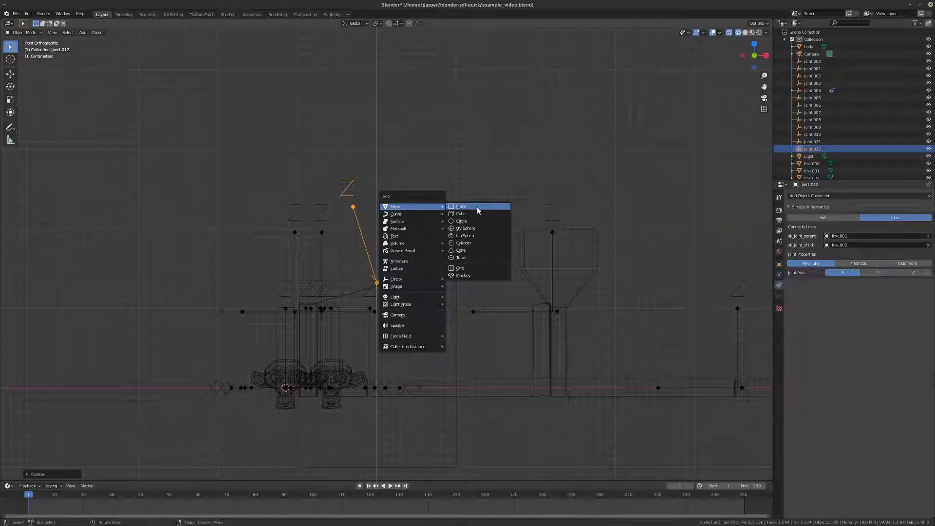
left_click(461, 213)
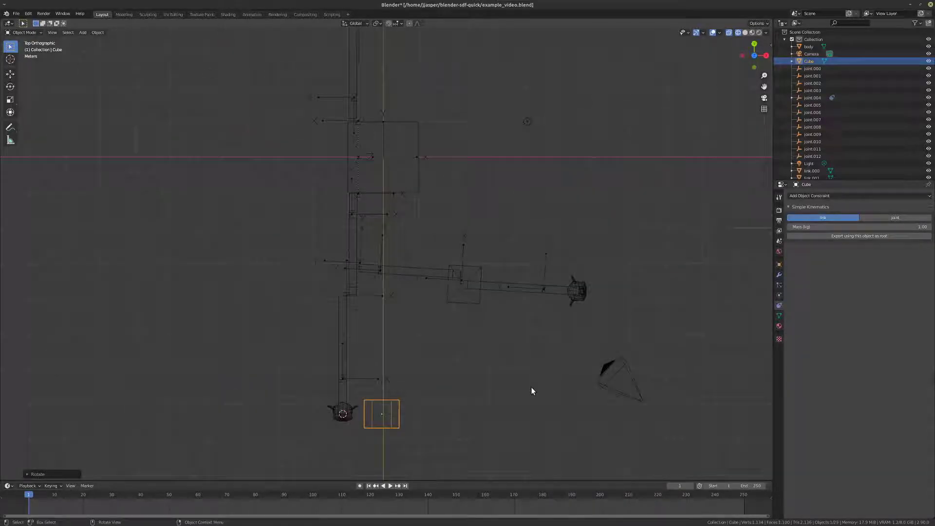
key("alt+g")
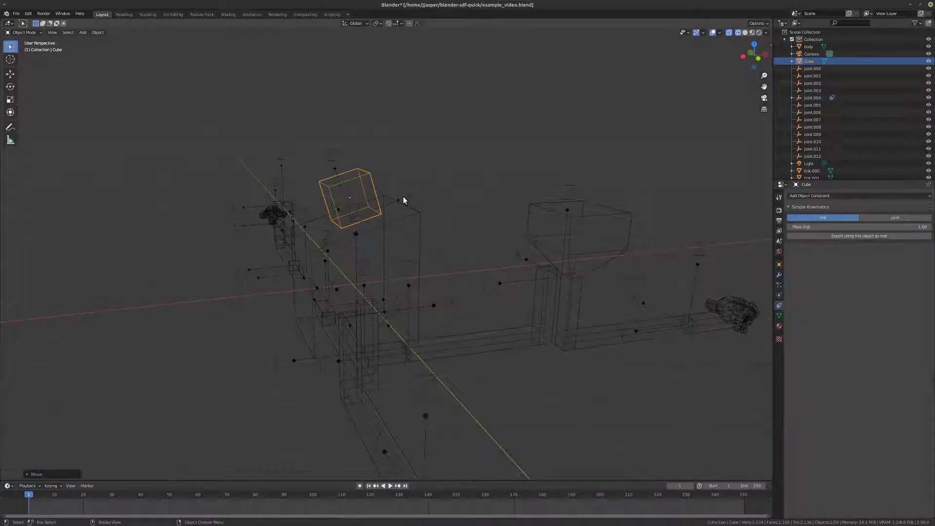
- Set joint.012 to Prismatic with parent body and child Cube, then select the body
left_click(813, 156)
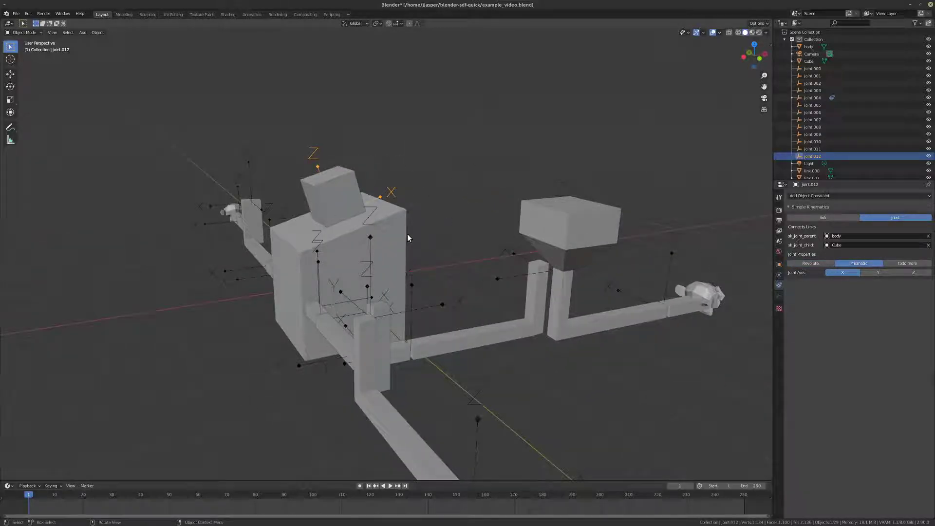
left_click(808, 46)
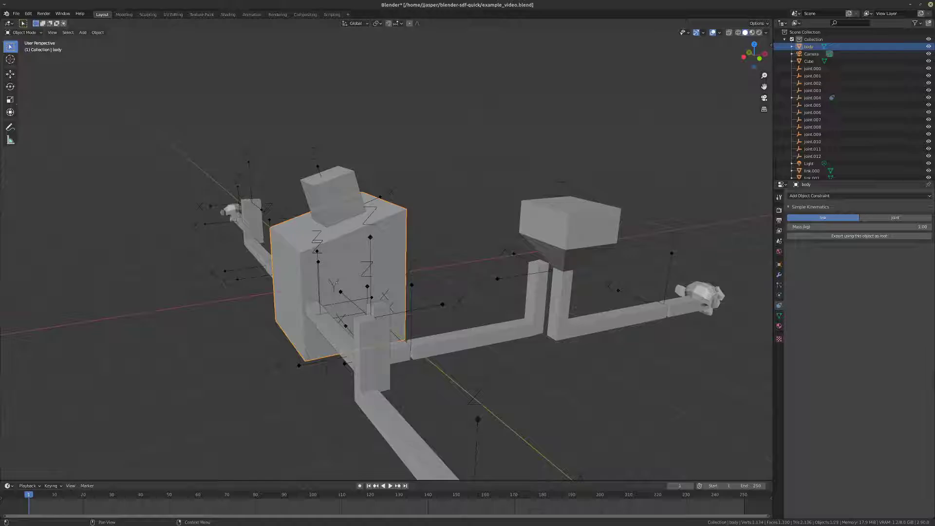